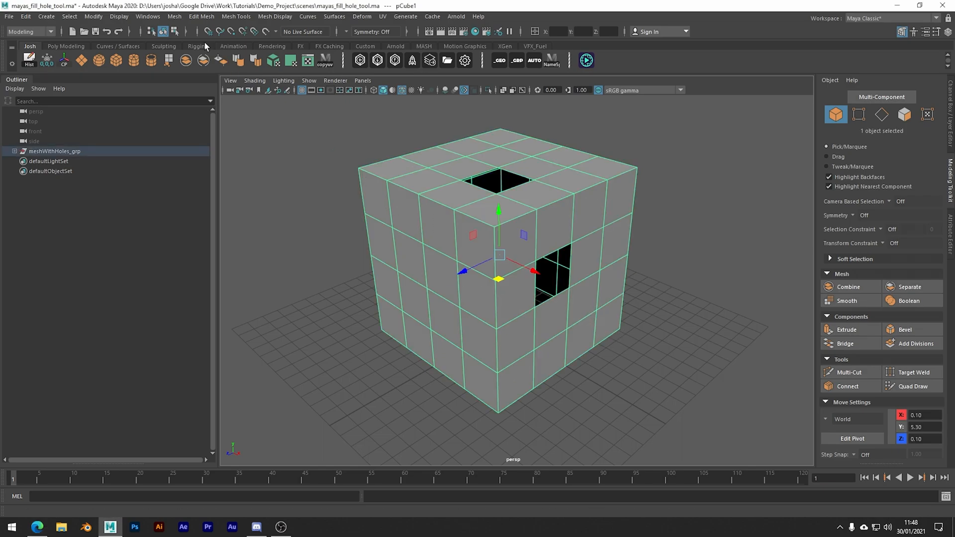
# Step: Turn on thick border-edge display, view in wireframe, and select the holed cube
pyautogui.click(119, 16)
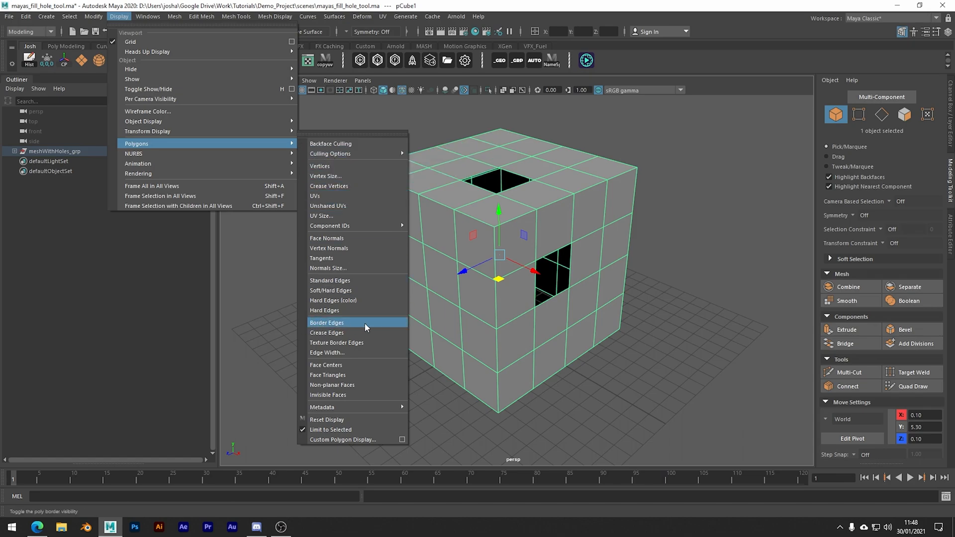
pyautogui.click(328, 323)
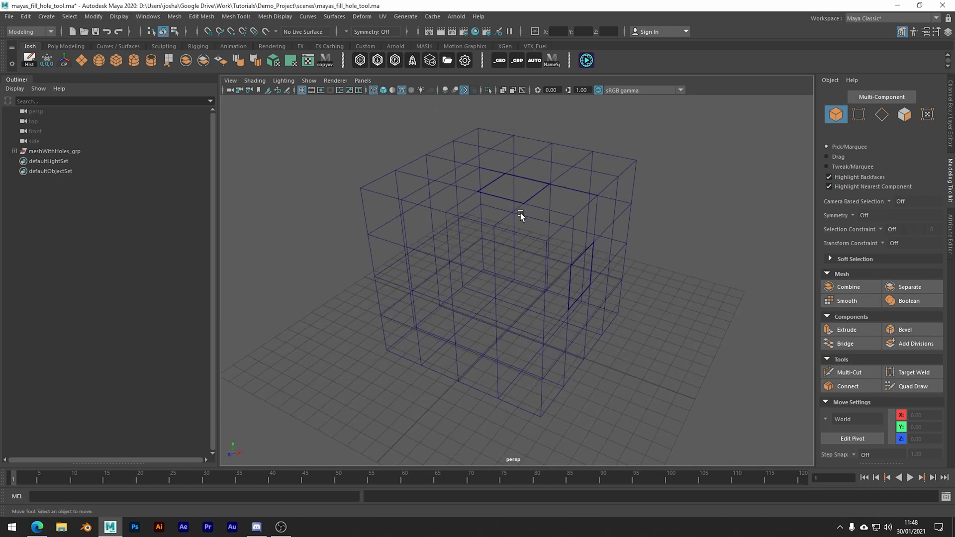
pyautogui.click(521, 215)
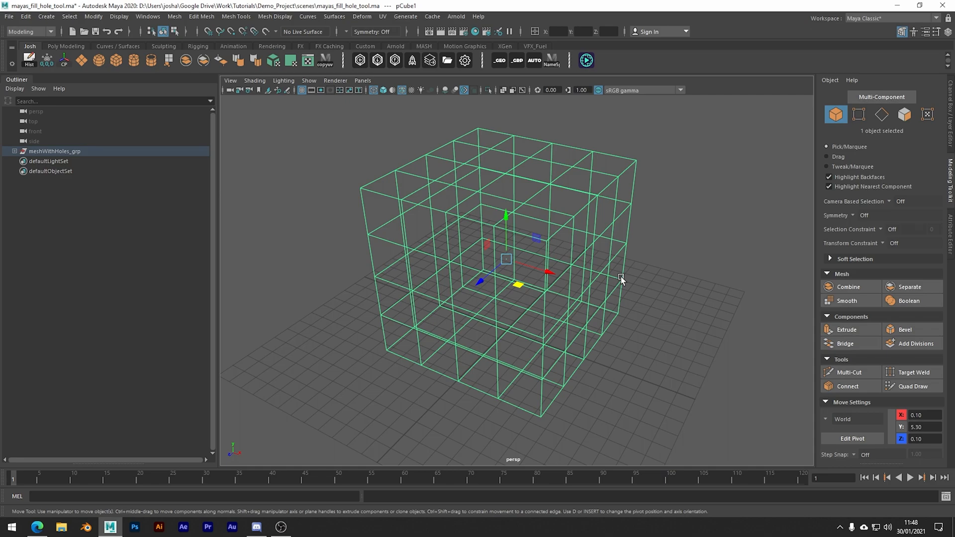
# Step: Return to shaded view and apply Mesh > Fill Hole on the side hole's border edge
pyautogui.press('5')
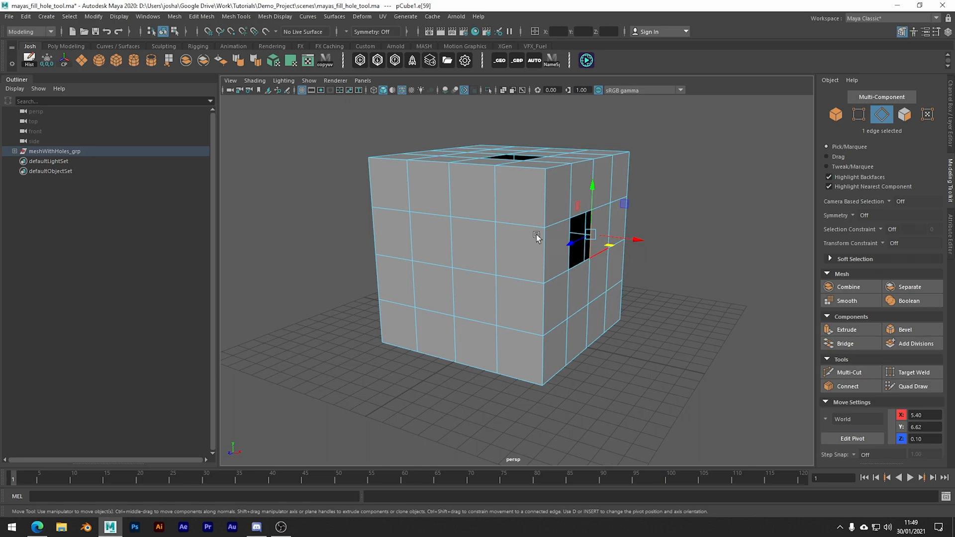
pyautogui.click(175, 16)
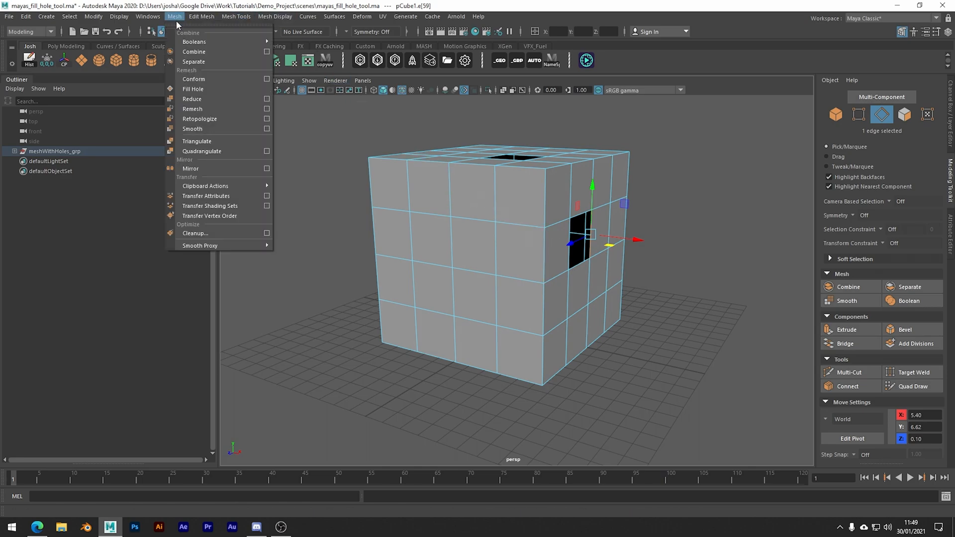
pyautogui.moveTo(193, 89)
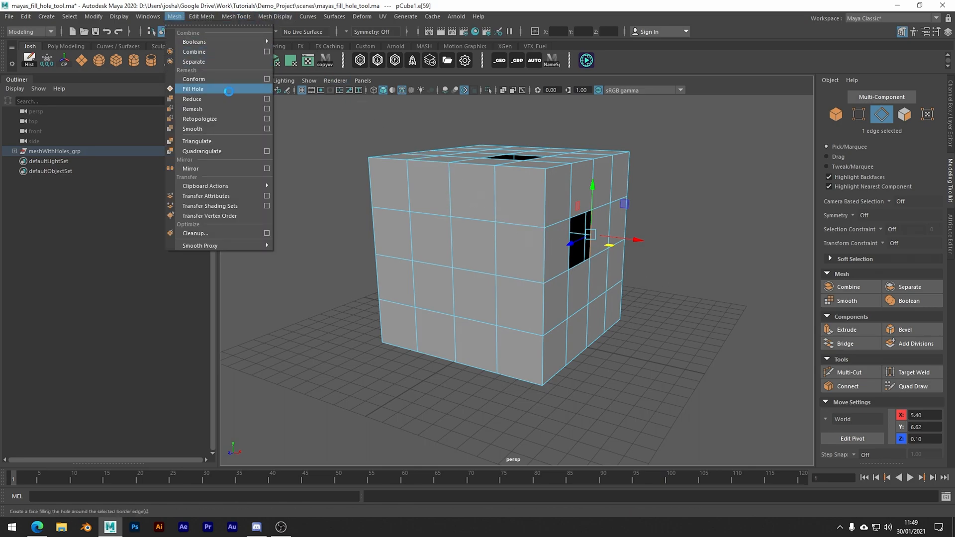
pyautogui.click(193, 89)
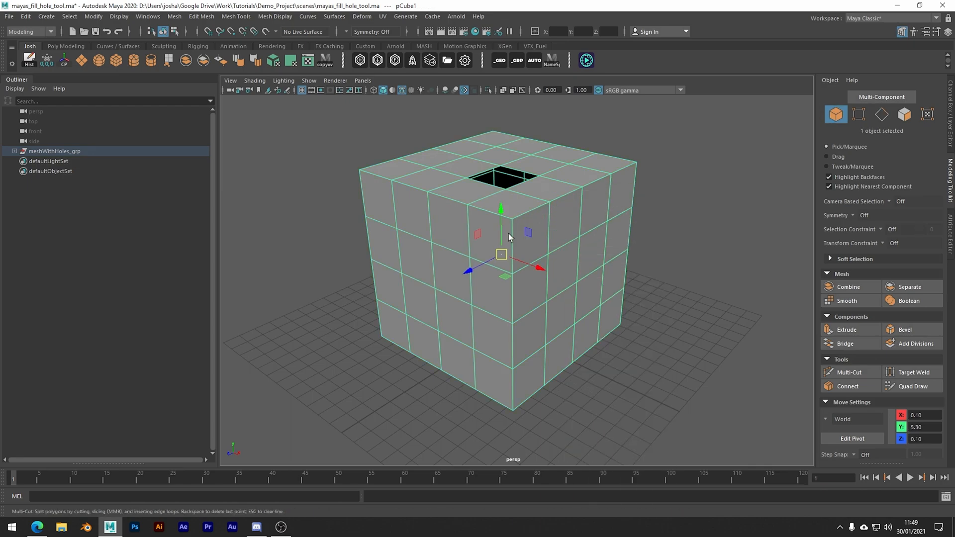
# Step: Cut the left-side face diagonally with Multi-Cut to form a triangular hole
pyautogui.click(847, 372)
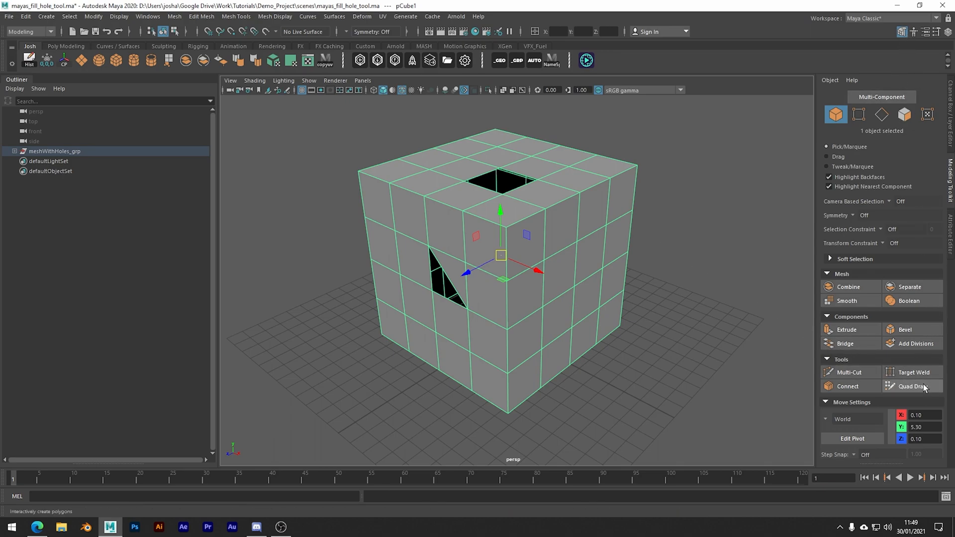
# Step: Draw a new face over the triangular hole with Quad Draw, then orbit back
pyautogui.click(912, 387)
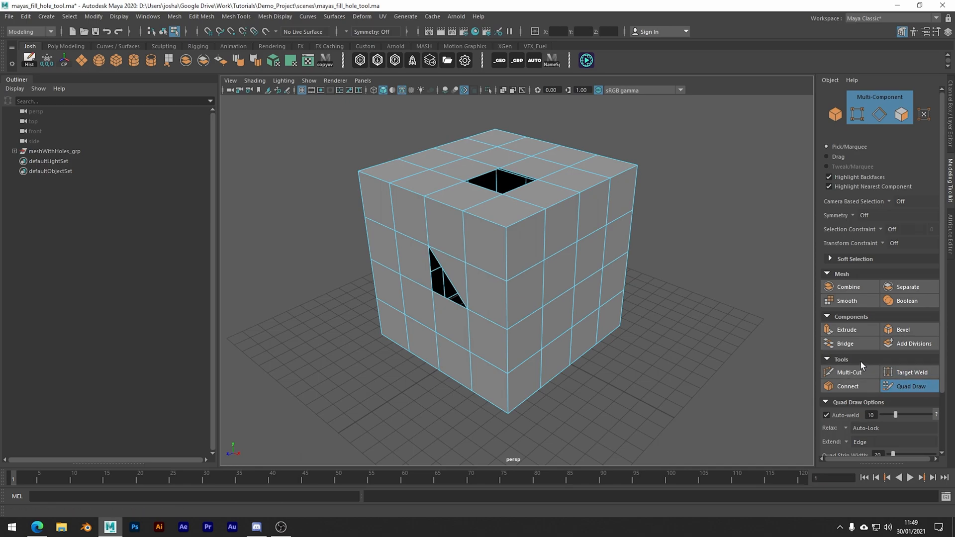
pyautogui.click(500, 182)
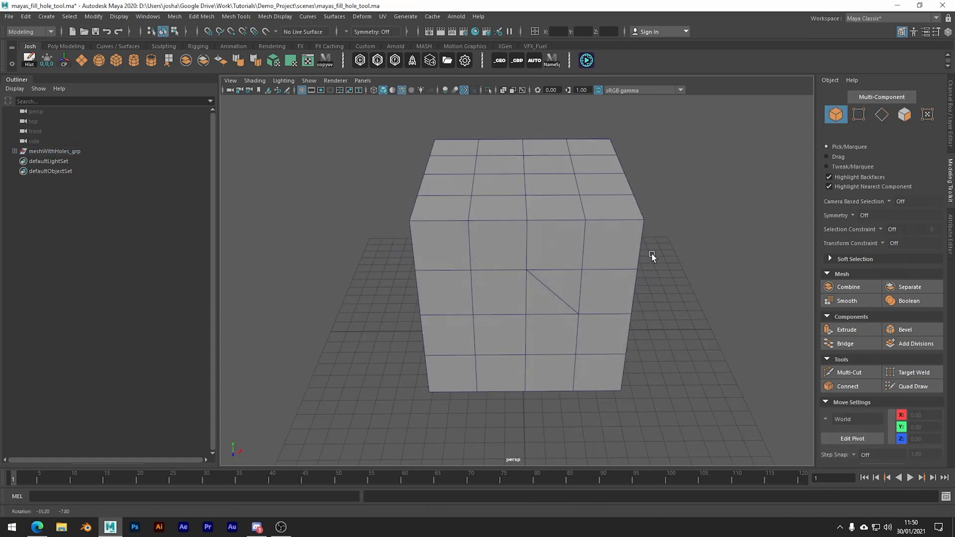
pyautogui.moveTo(652, 256); pyautogui.dragTo(606, 255)
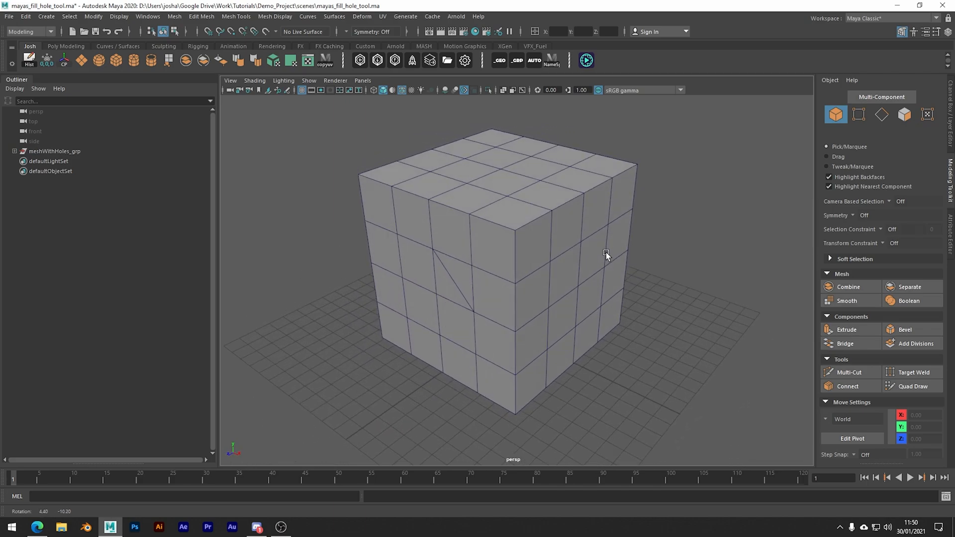